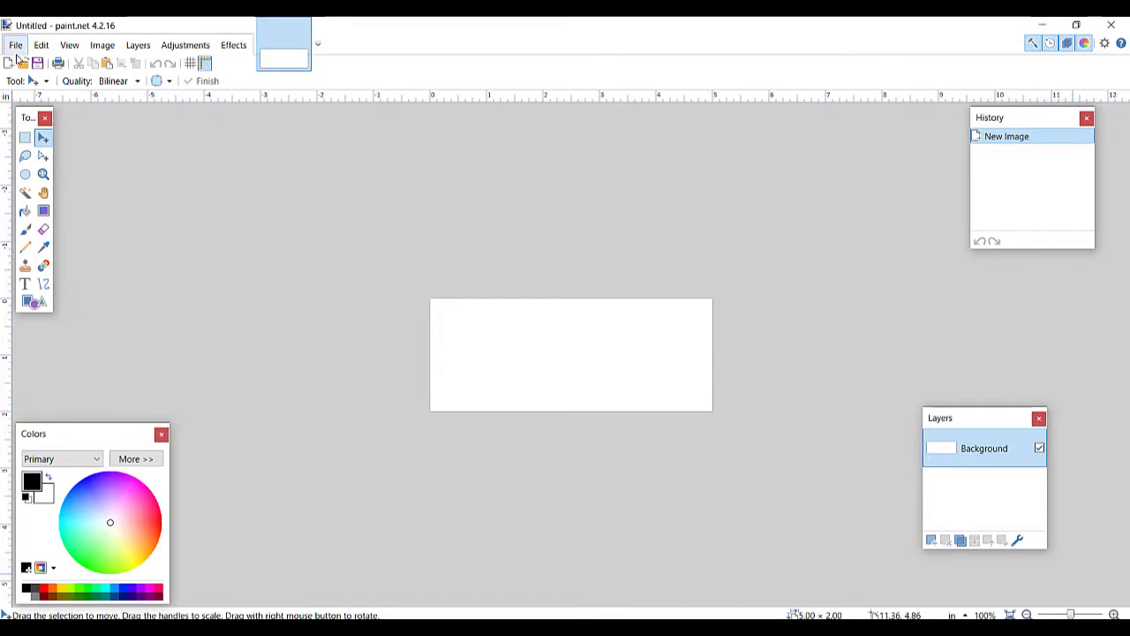
Create a new 5.50 × 1.00 inch image with aspect ratio unlocked
click(10, 61)
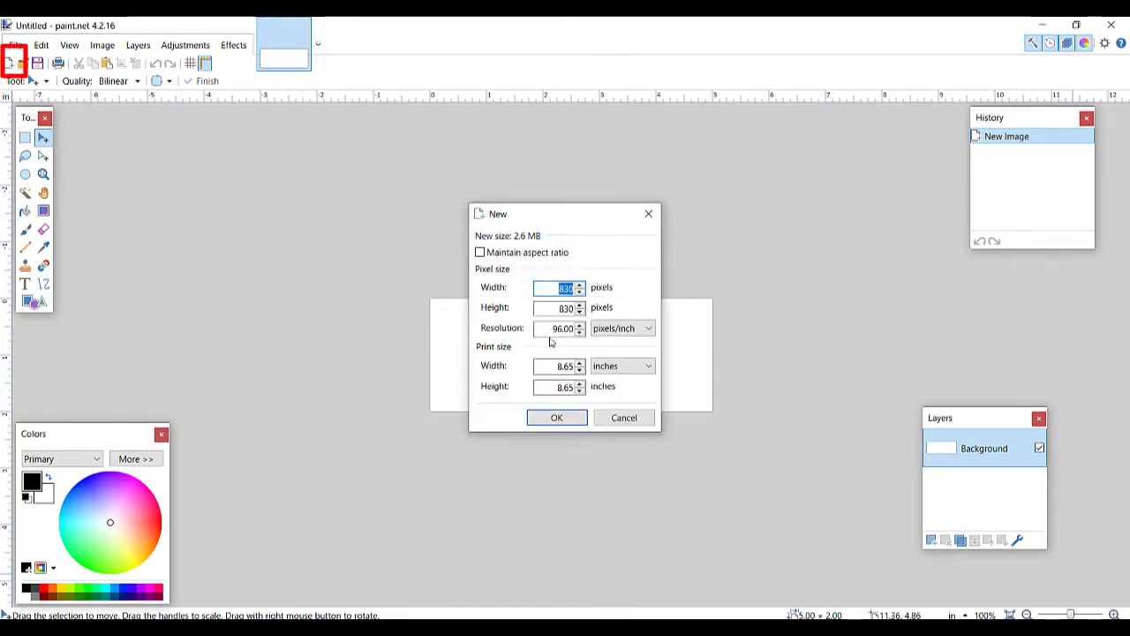
click(558, 365)
text(5.5)
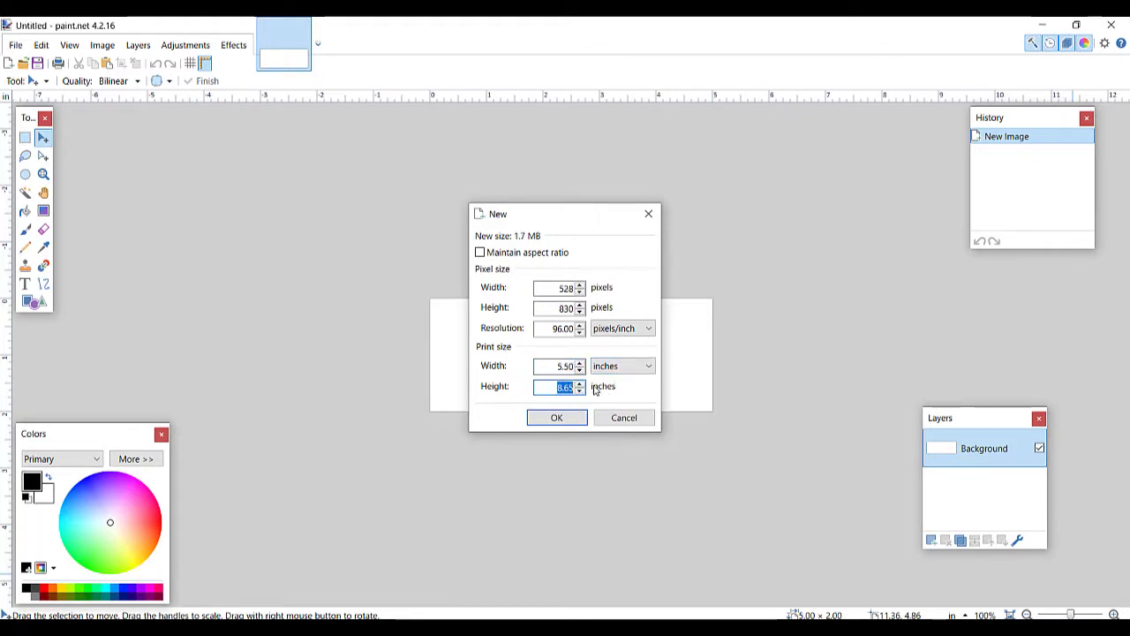
click(556, 417)
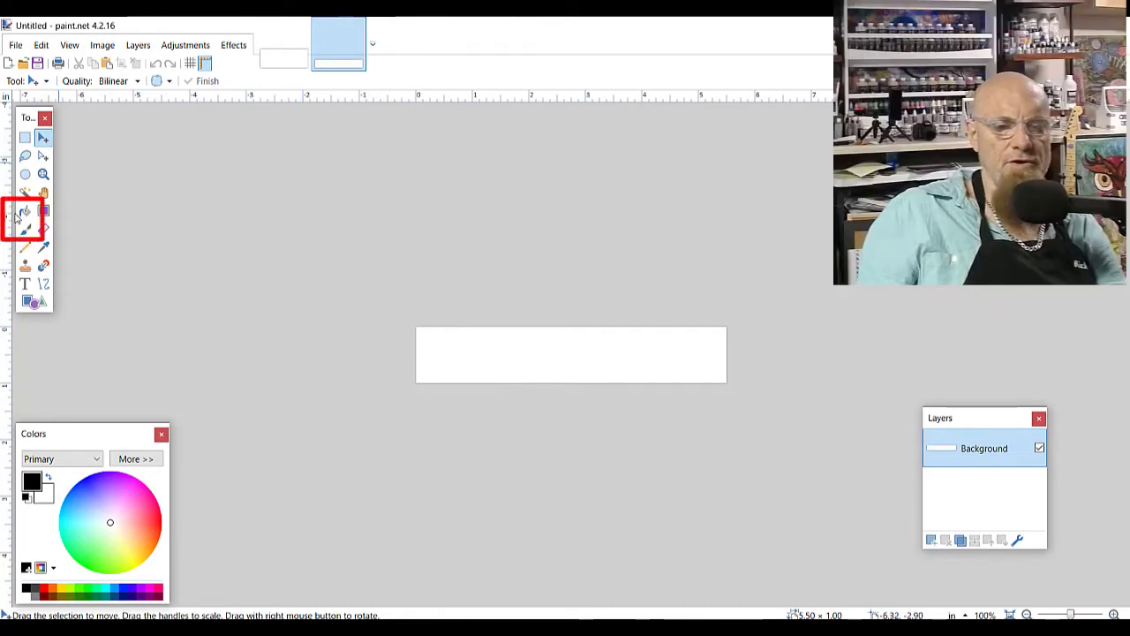
Bucket-fill the label canvas black and add a new empty layer above it
click(25, 210)
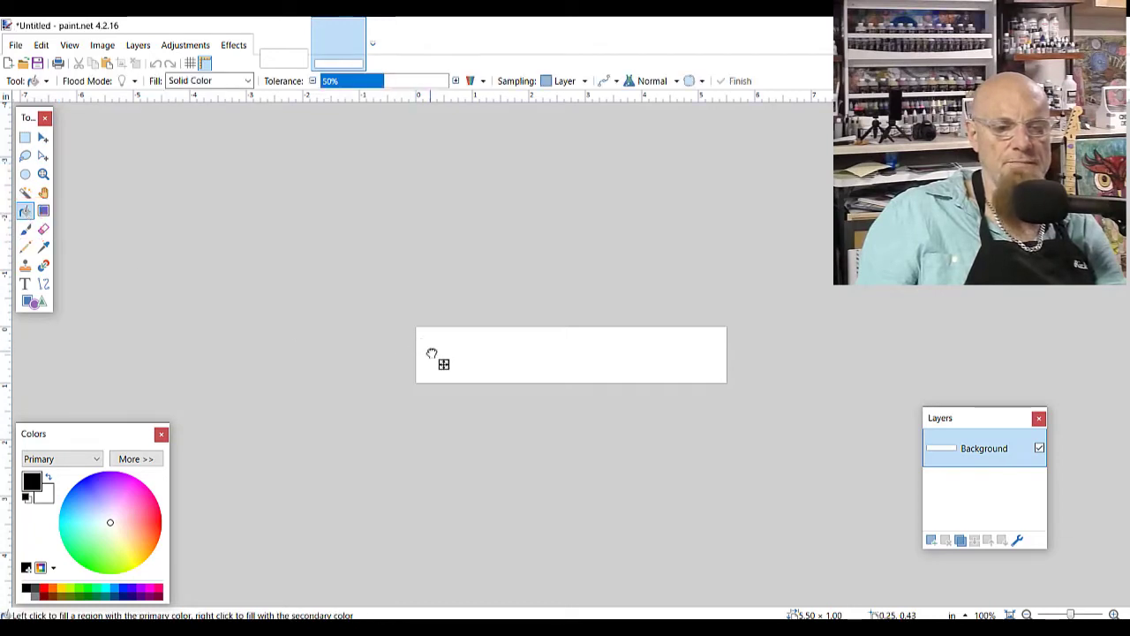
click(571, 354)
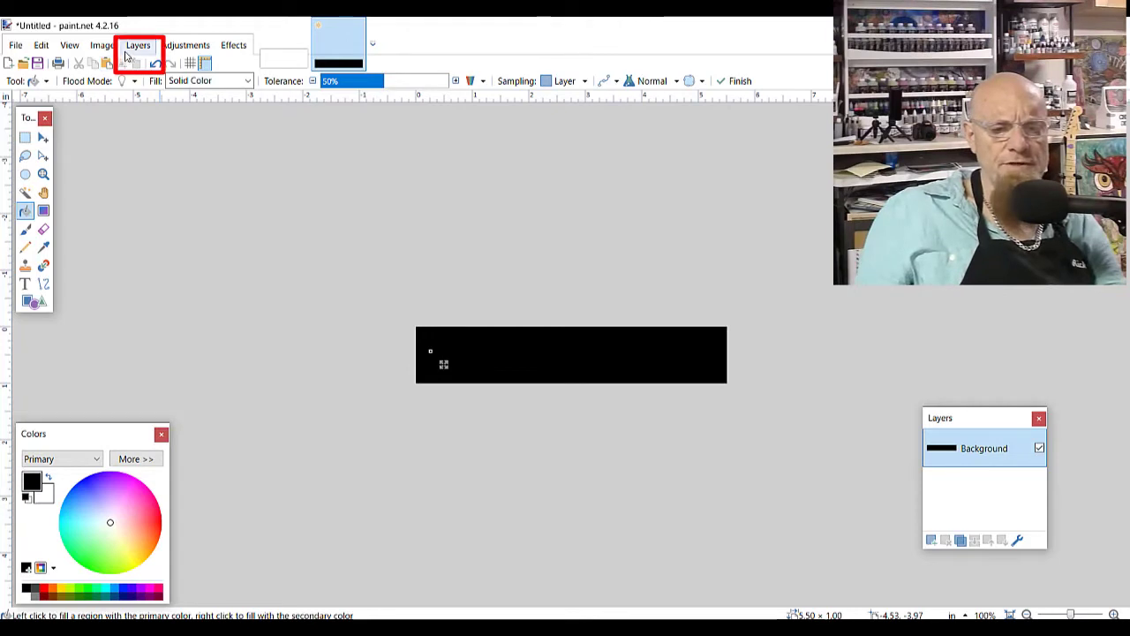
click(137, 45)
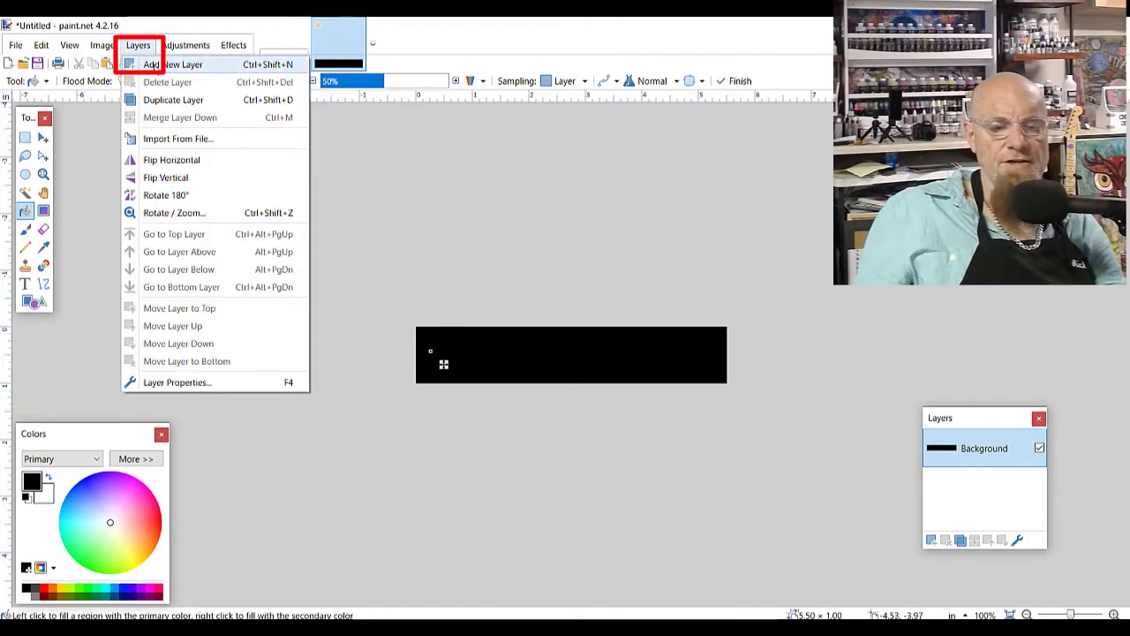
click(175, 63)
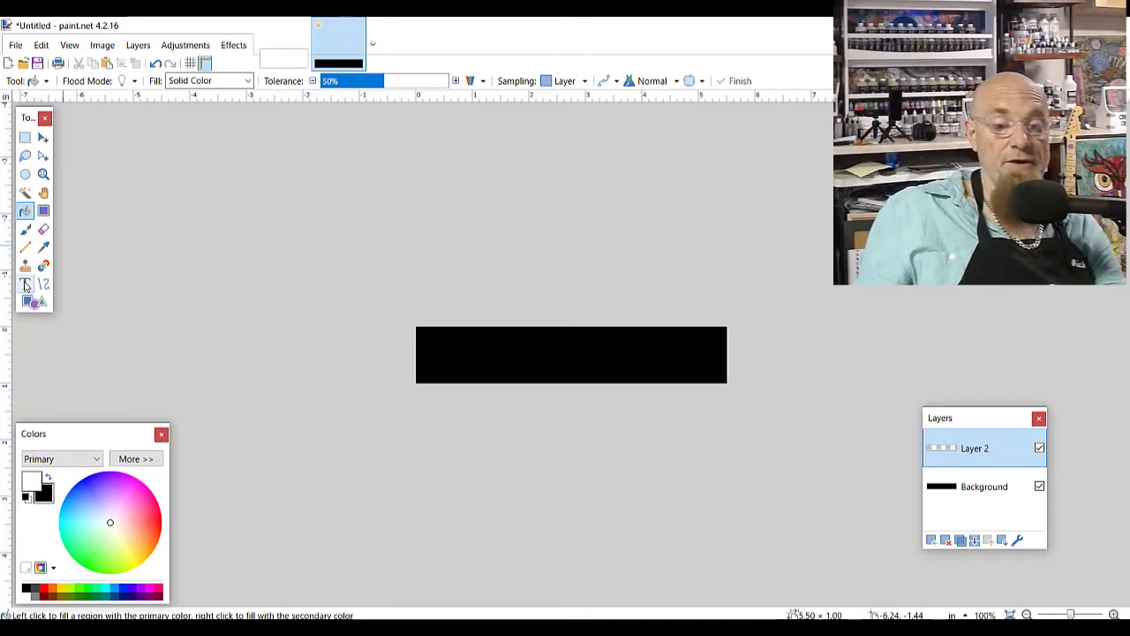
Type 'Live Life In Full Bloom' onto the canvas with the Text tool
click(25, 283)
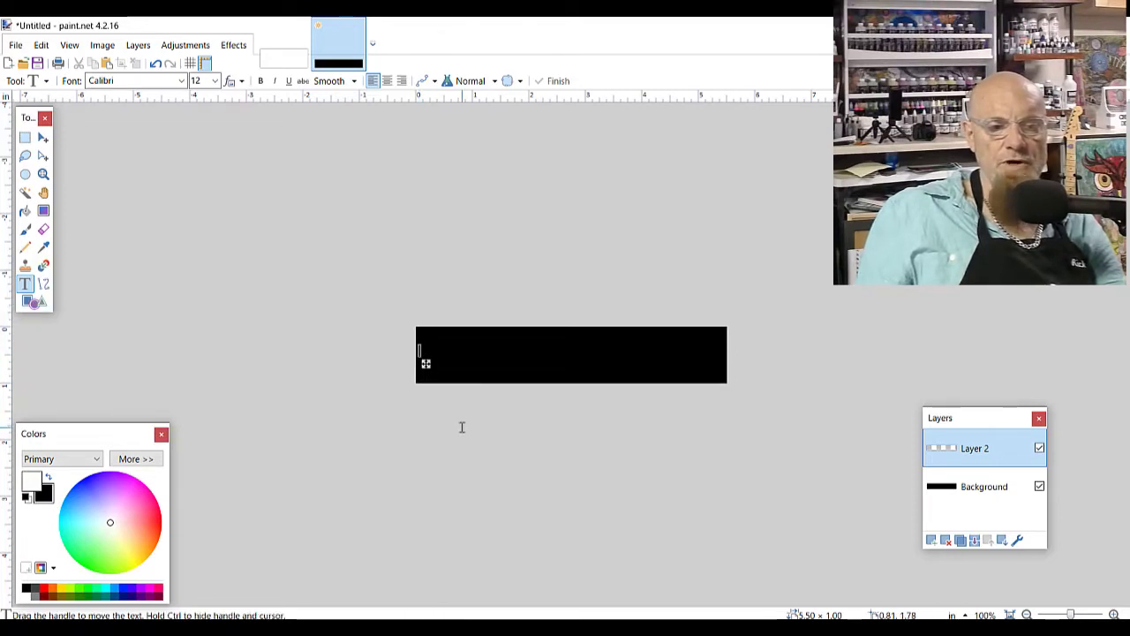
text(Live Life In)
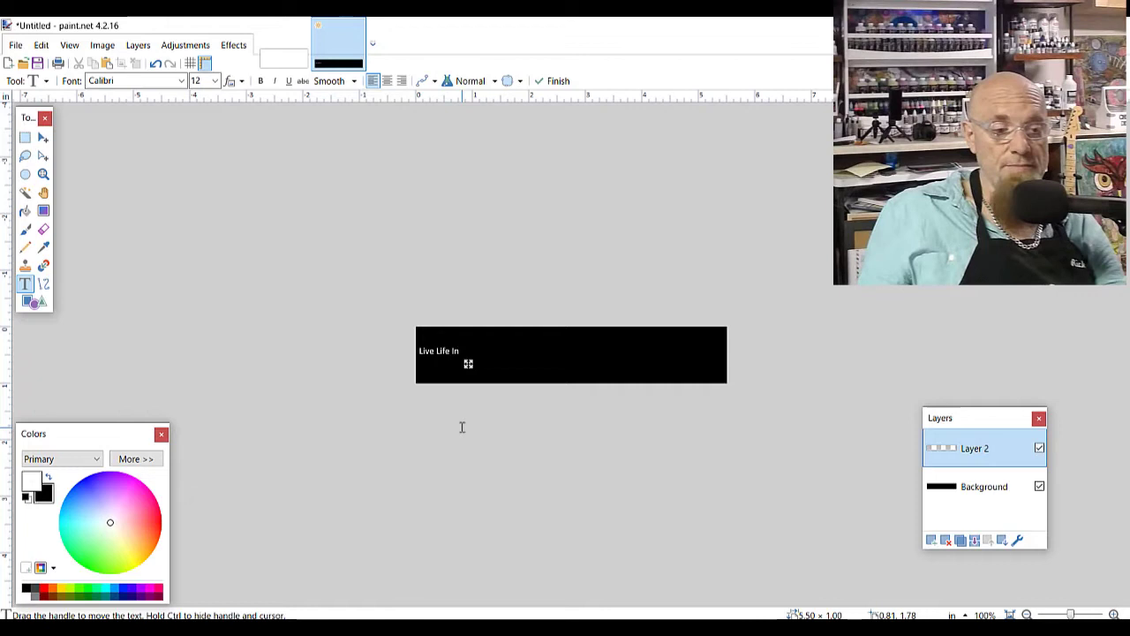
text(Full)
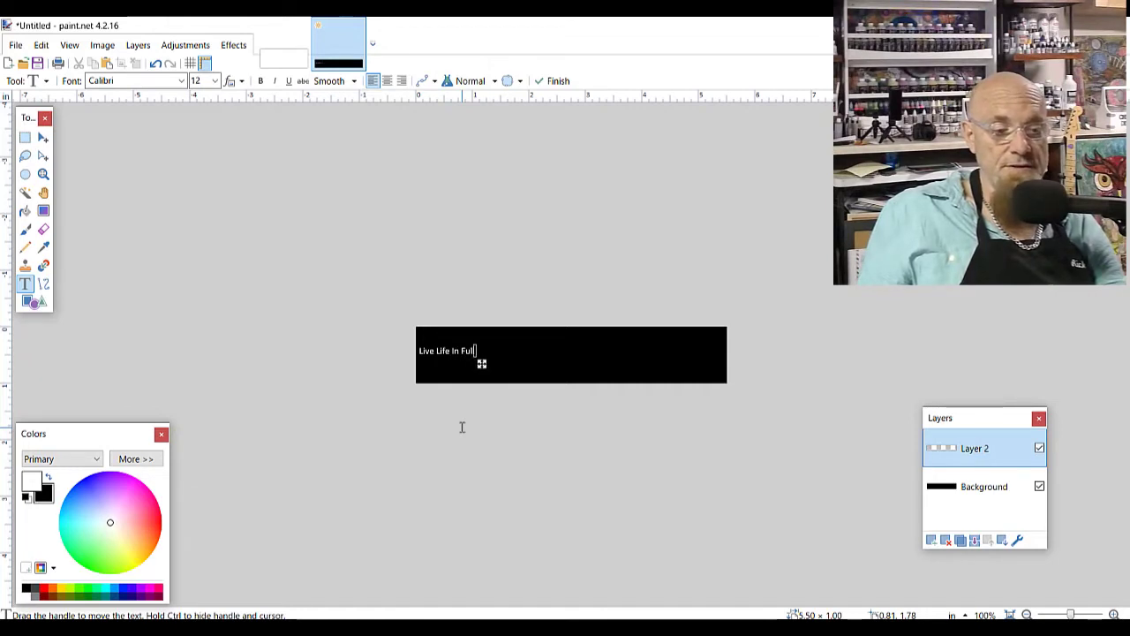
text(Bld)
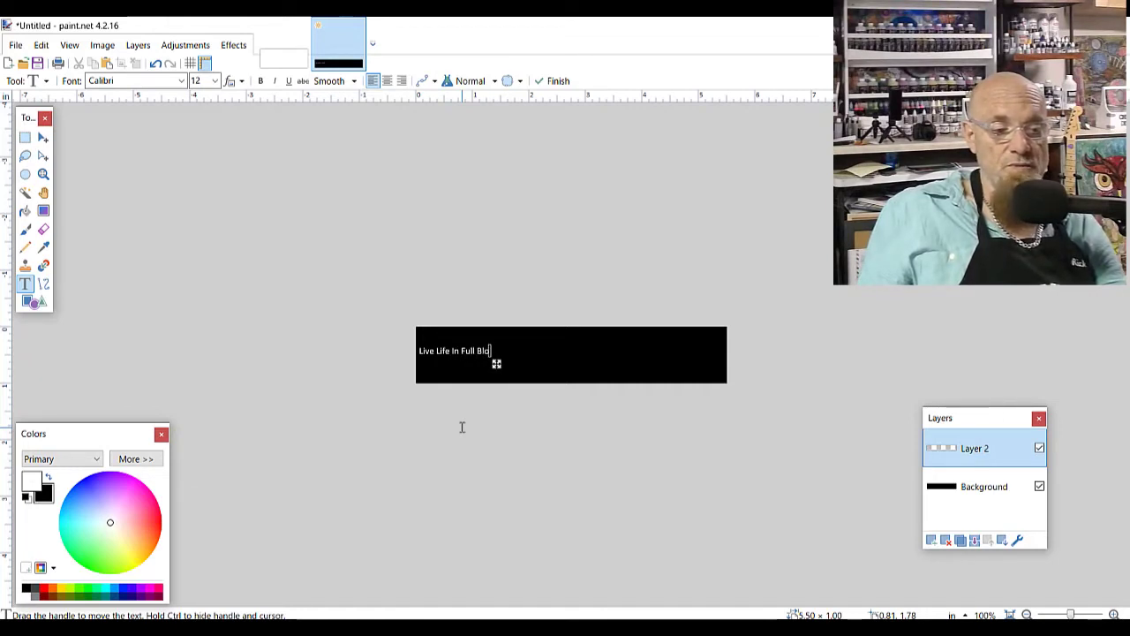
text(om)
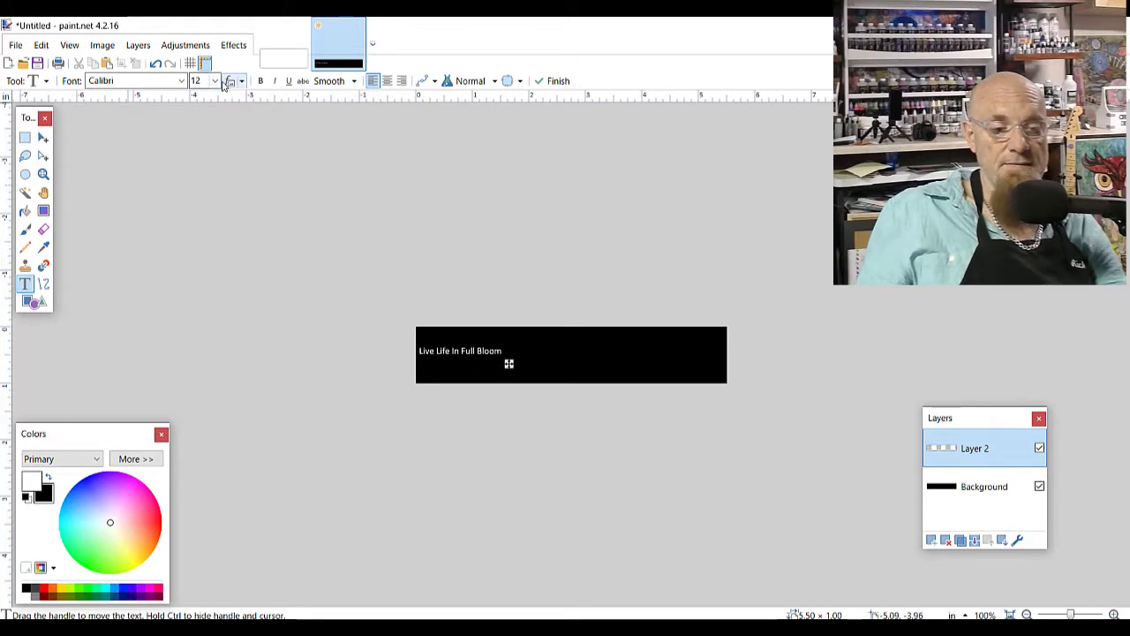
Set the quote to size 36 Candara, leaving bold off
click(214, 80)
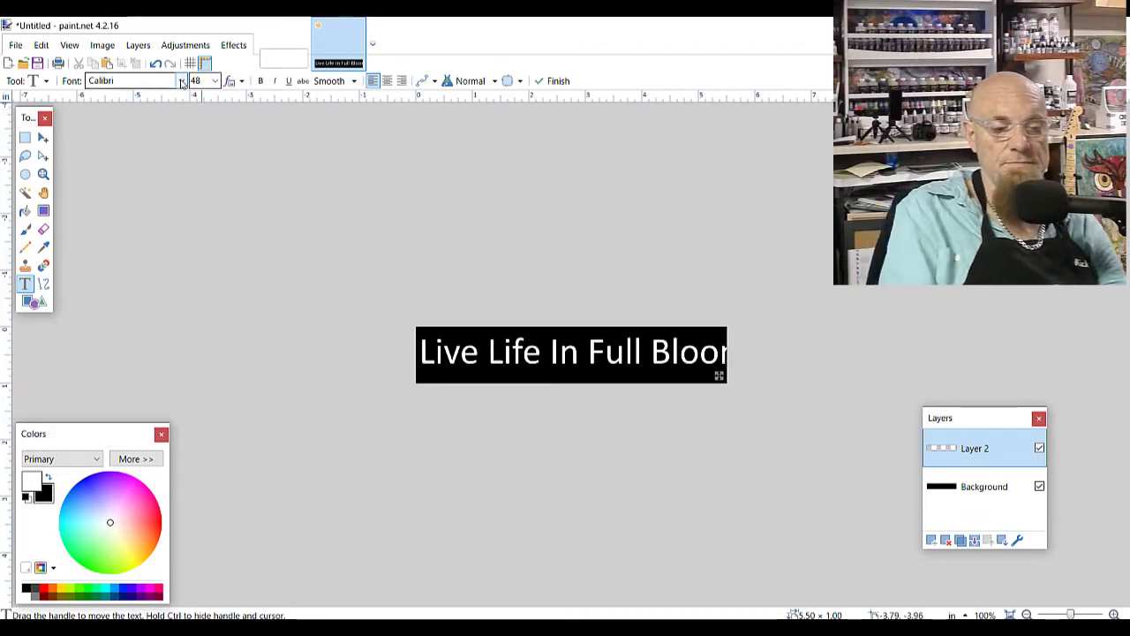
click(182, 80)
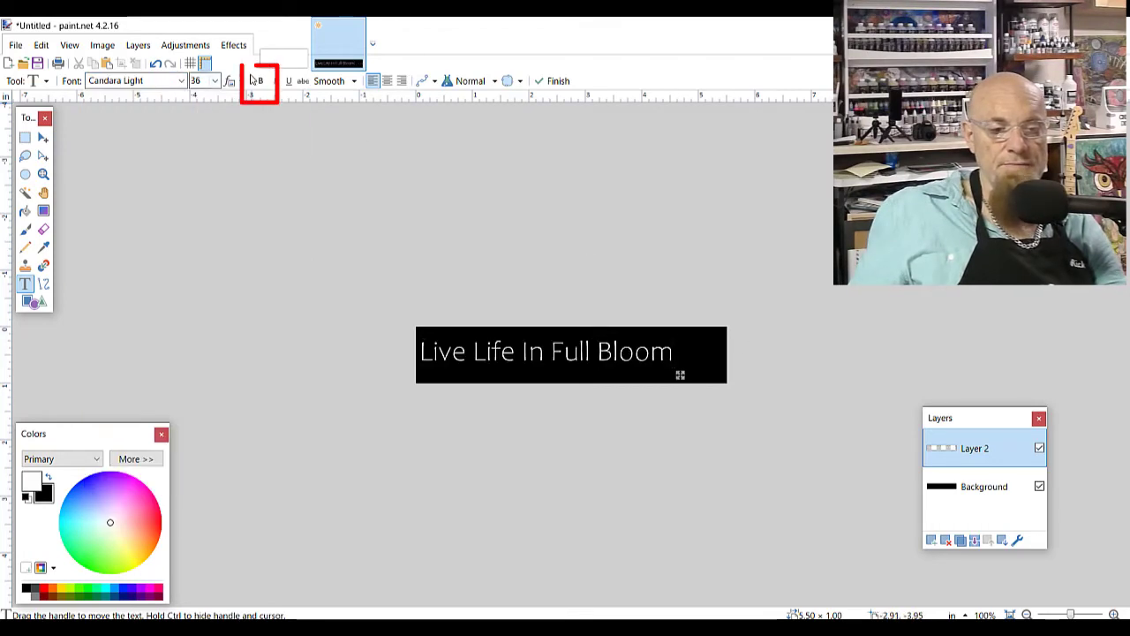
click(260, 80)
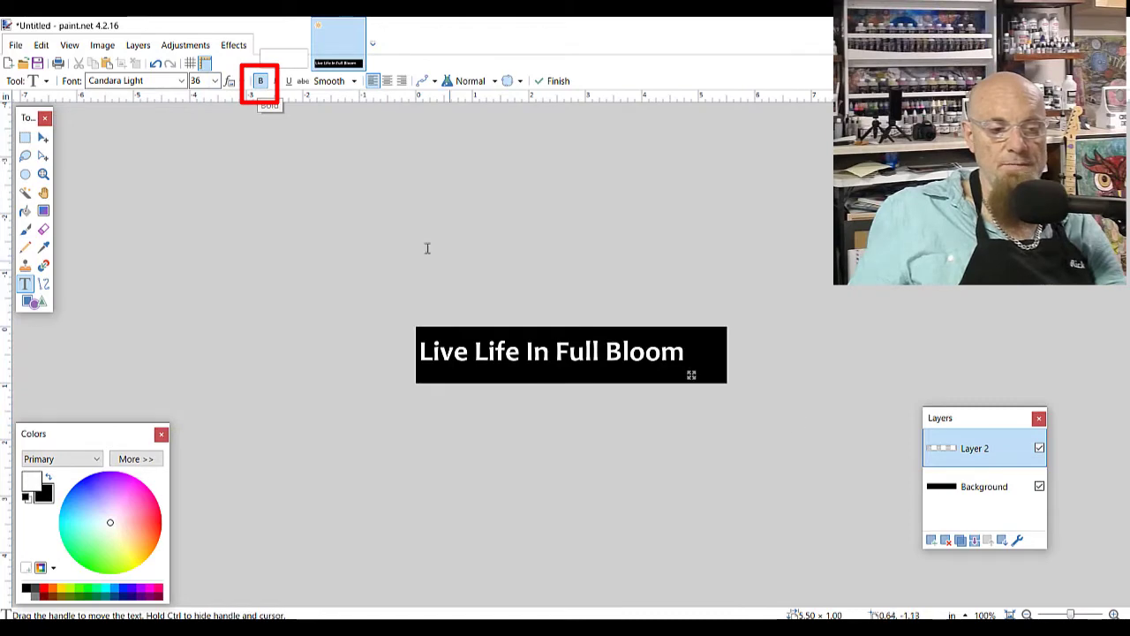
click(260, 81)
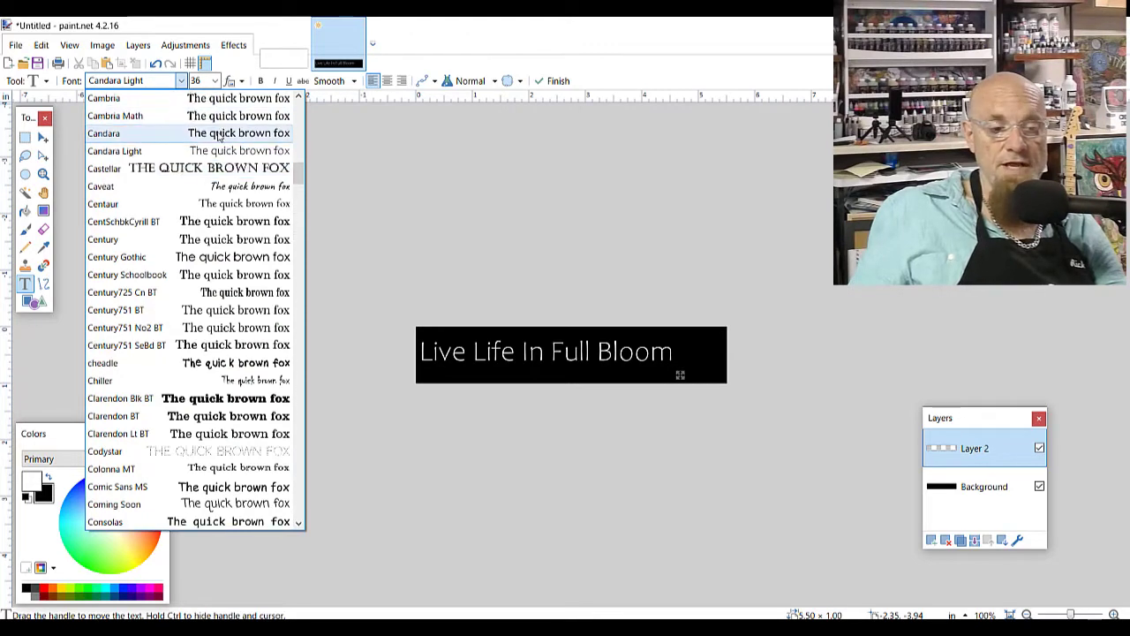
click(103, 132)
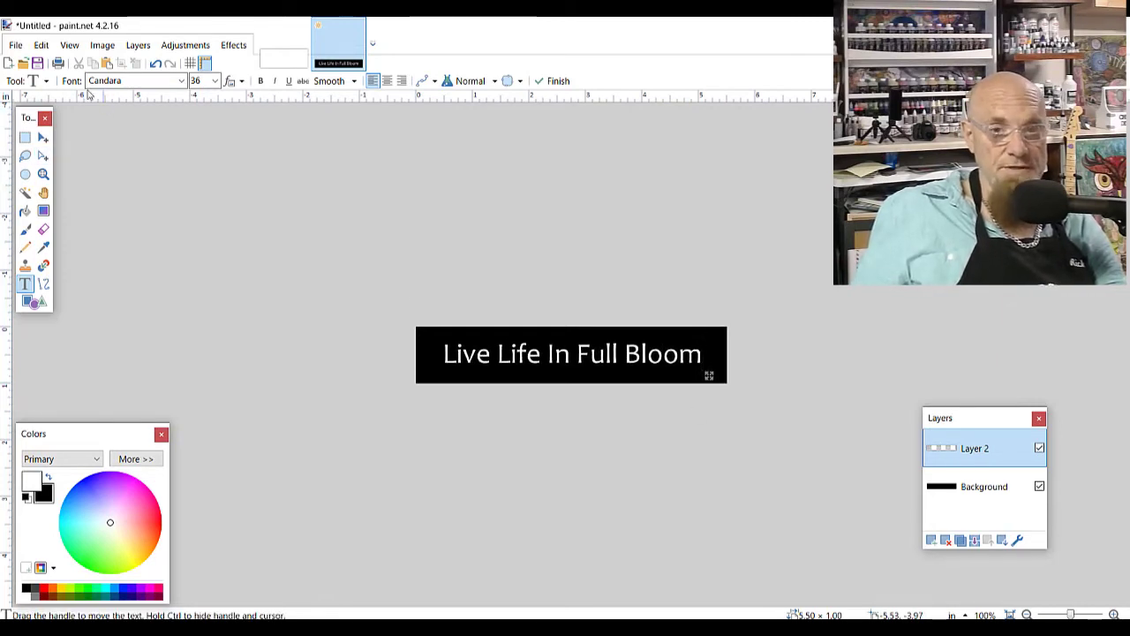
Start a second new image from File > New, setting its page size
click(15, 44)
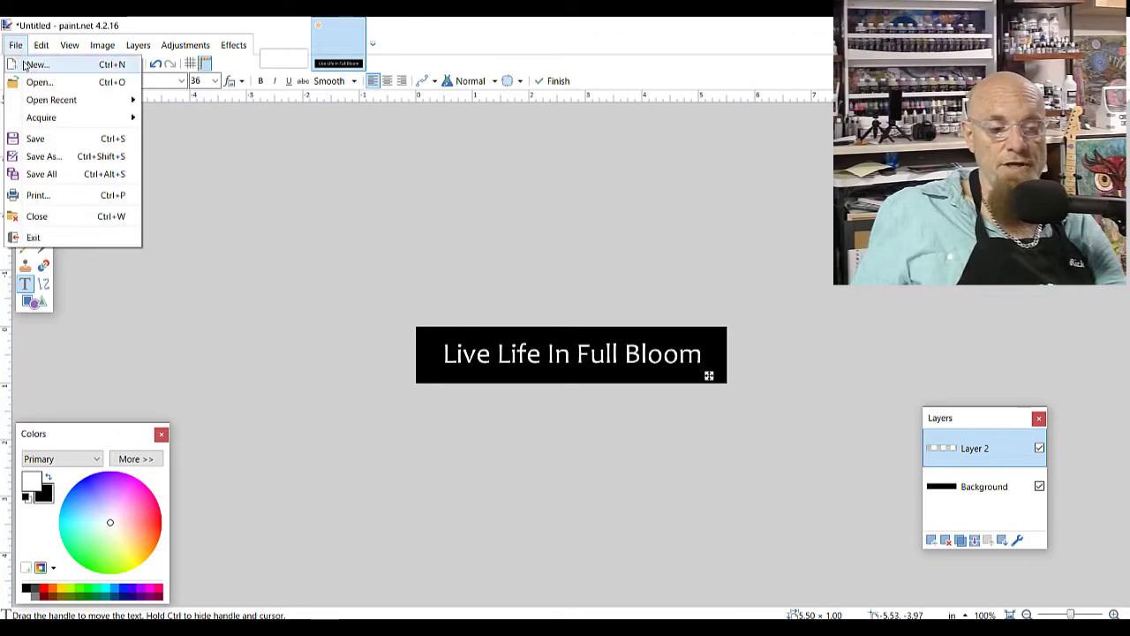
click(35, 64)
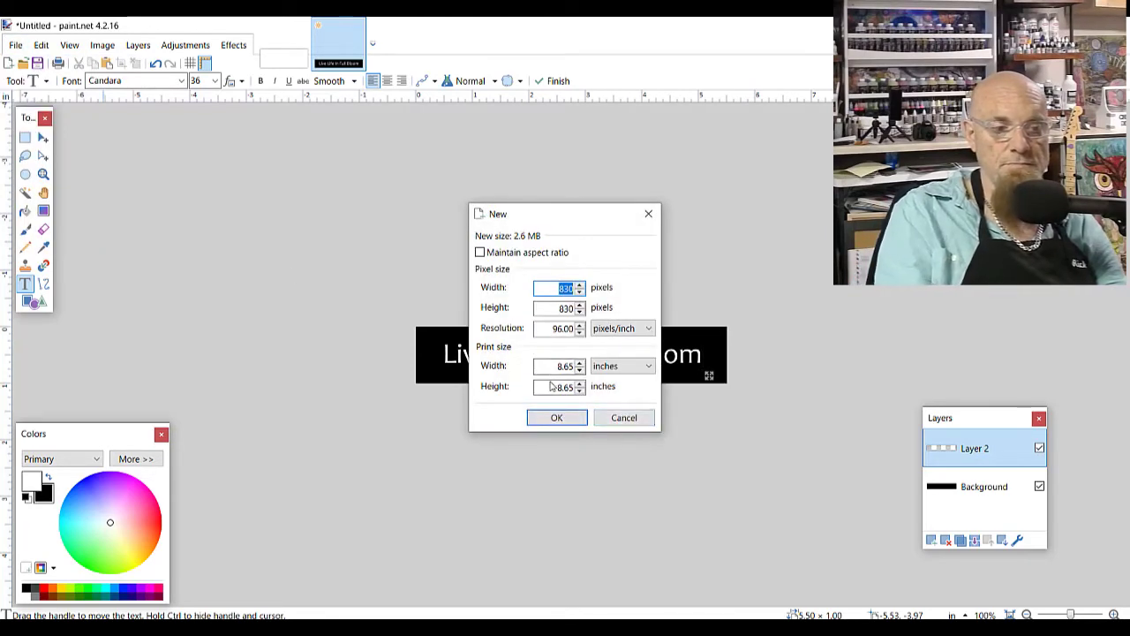
click(557, 366)
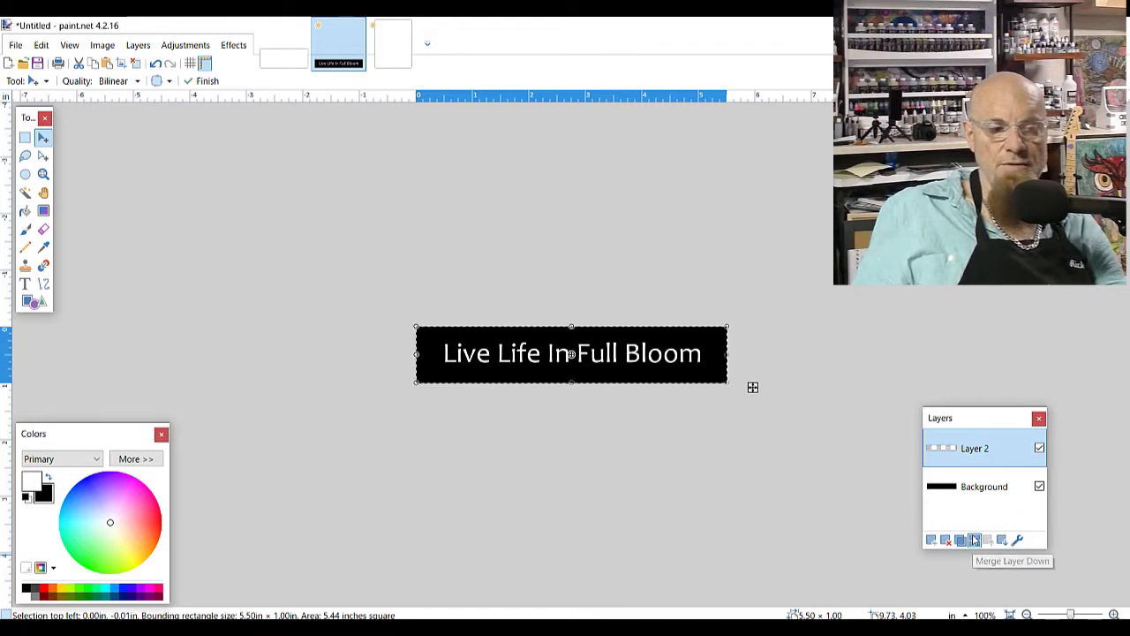
Merge the quote text layer down into the black label
click(975, 539)
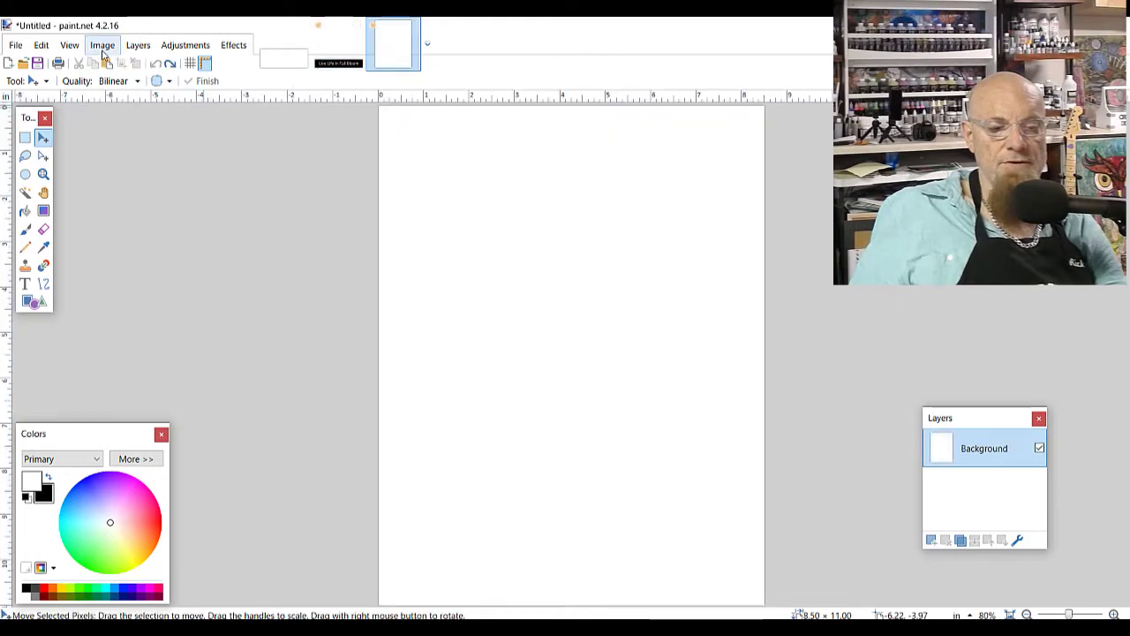
Paste the quote label onto a new page layer, nudged in from the top-left
click(138, 45)
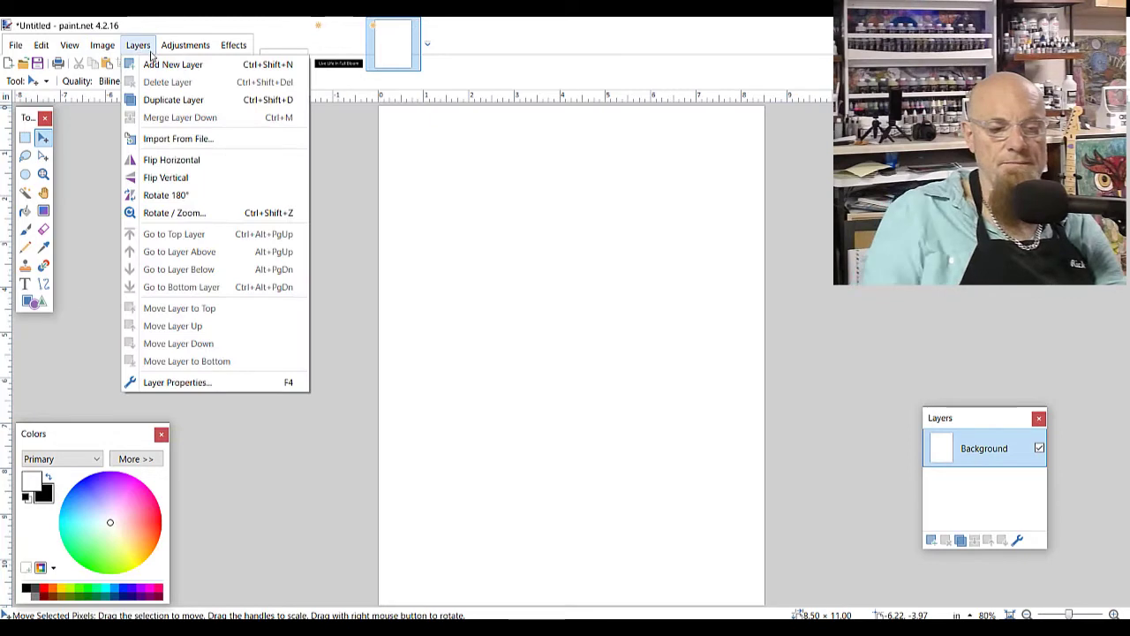
click(173, 63)
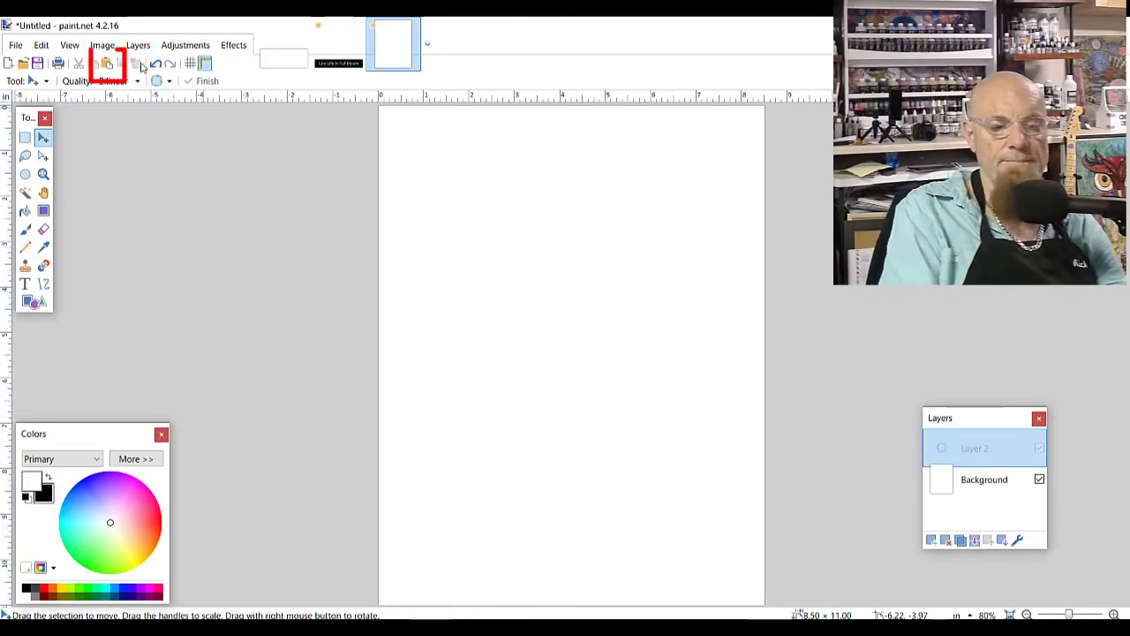
click(106, 63)
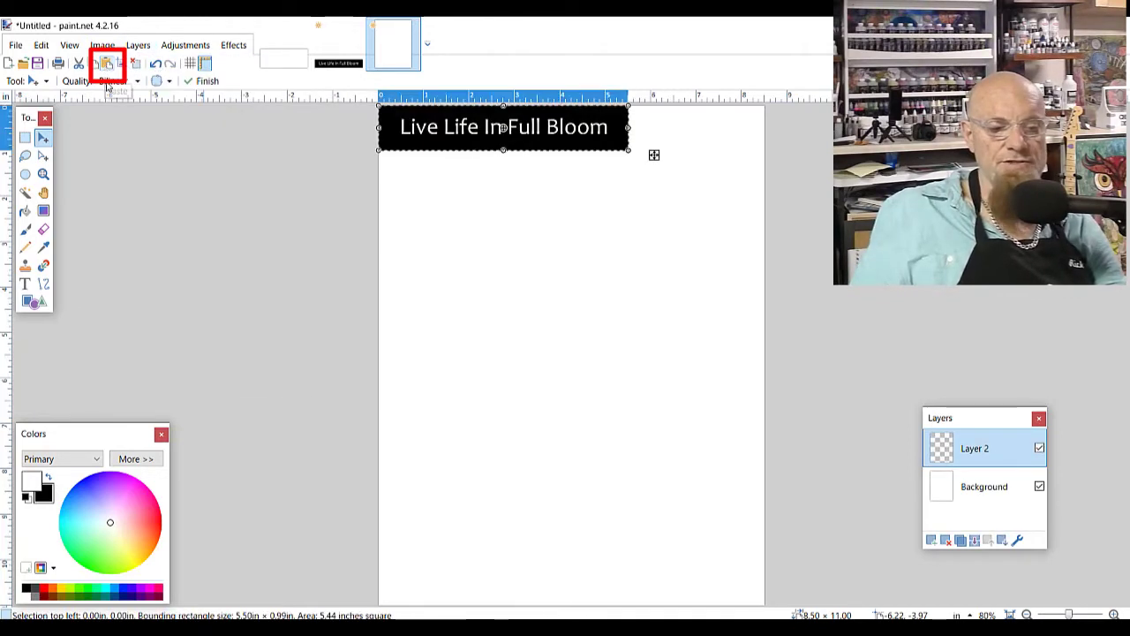
drag(503, 126, 506, 132)
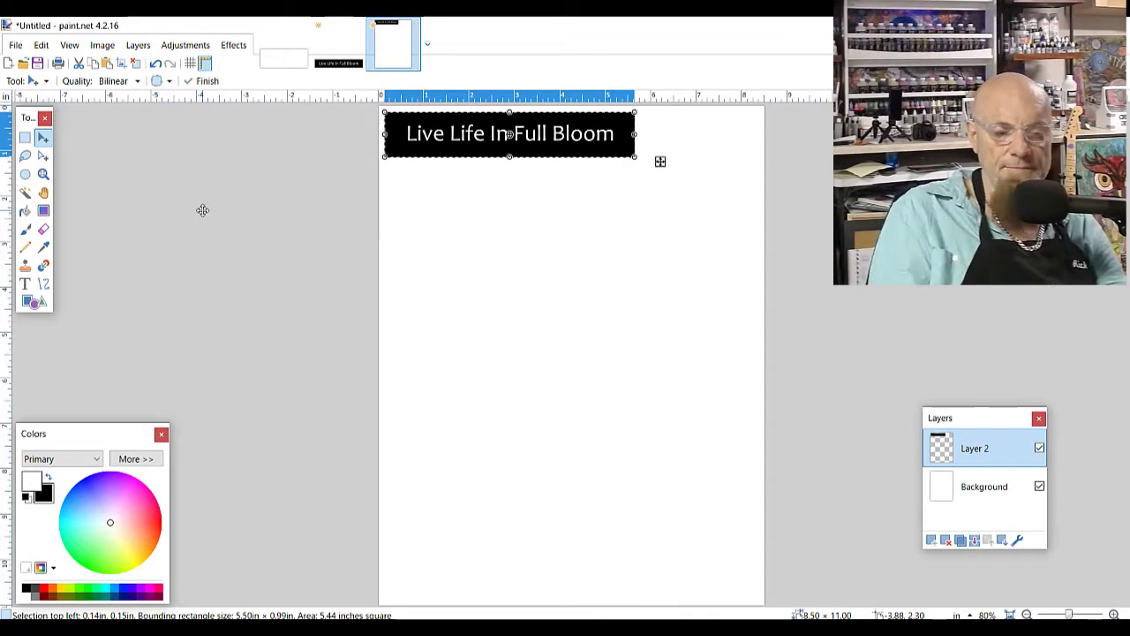
mouse_move(106, 63)
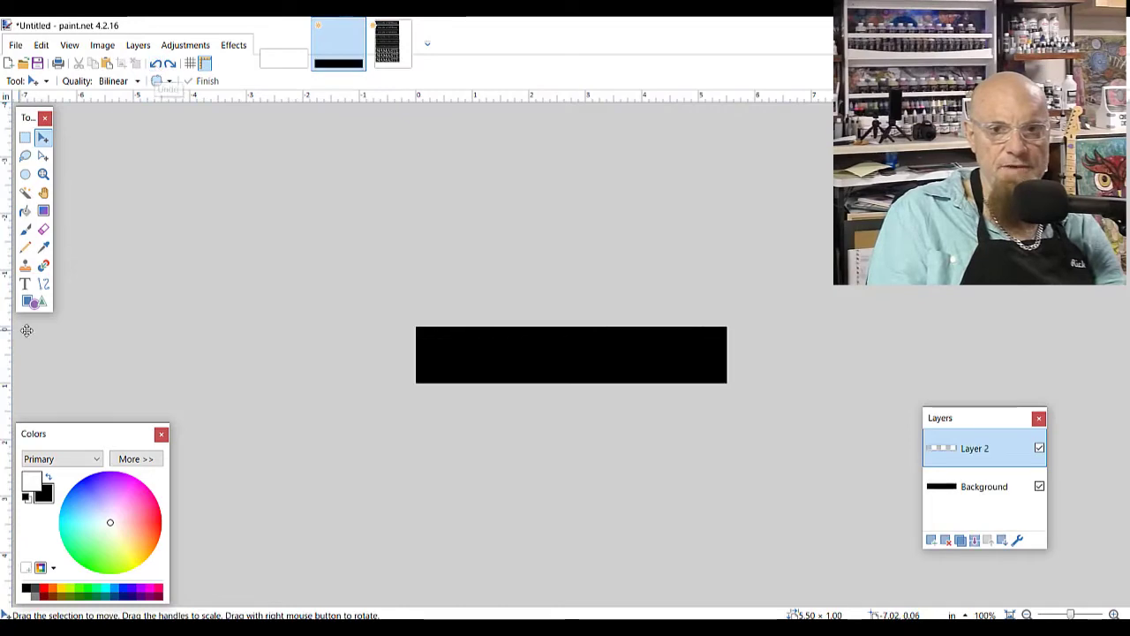
Type 'Good Vibes Only', rotate the label 90° clockwise, and save the sheet as PNG
text(Good Vibes Only)
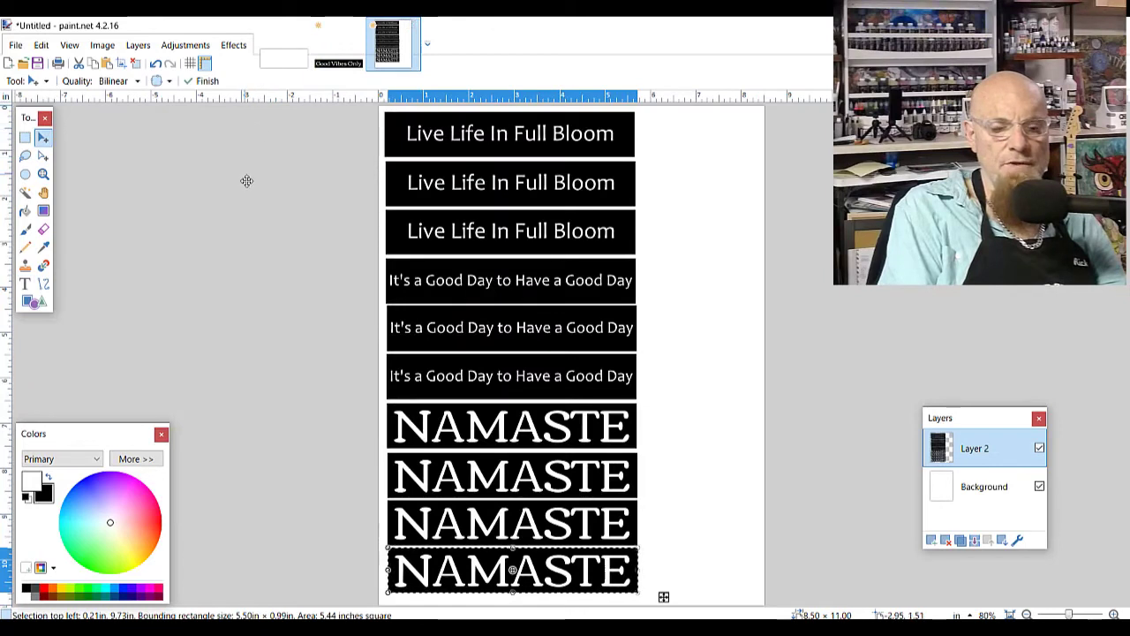
click(101, 44)
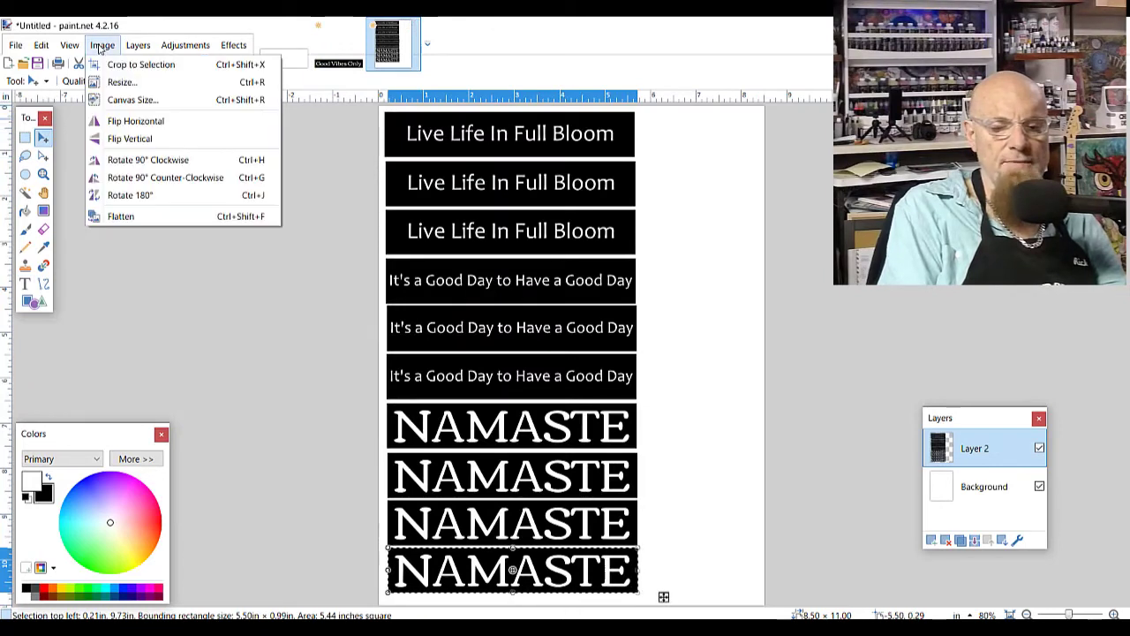
mouse_move(147, 160)
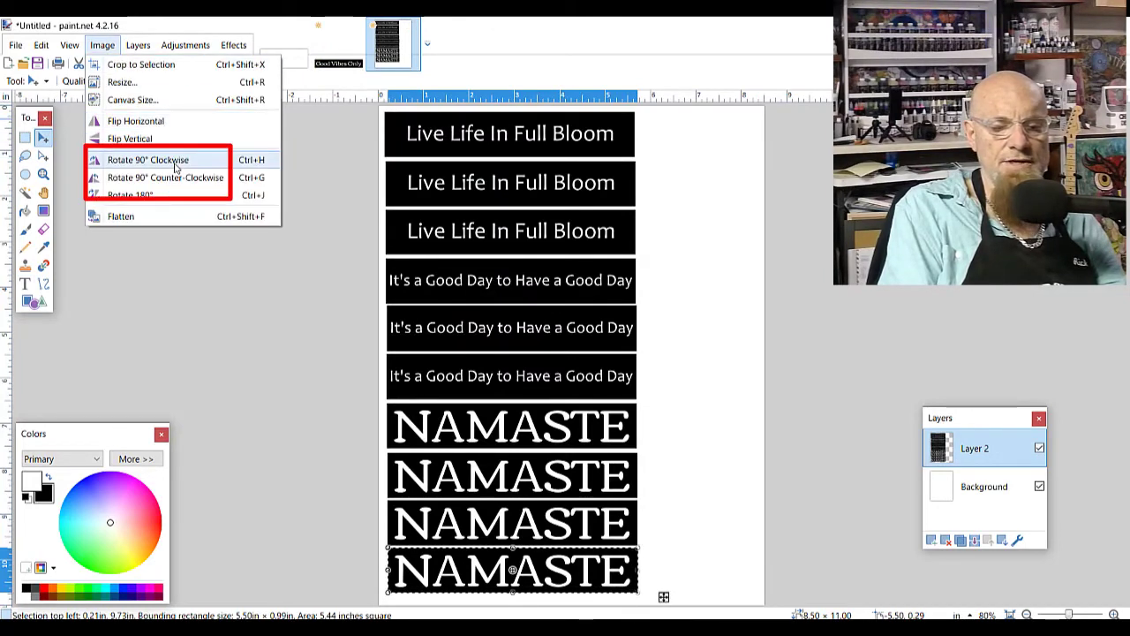
click(147, 160)
text(inspir)
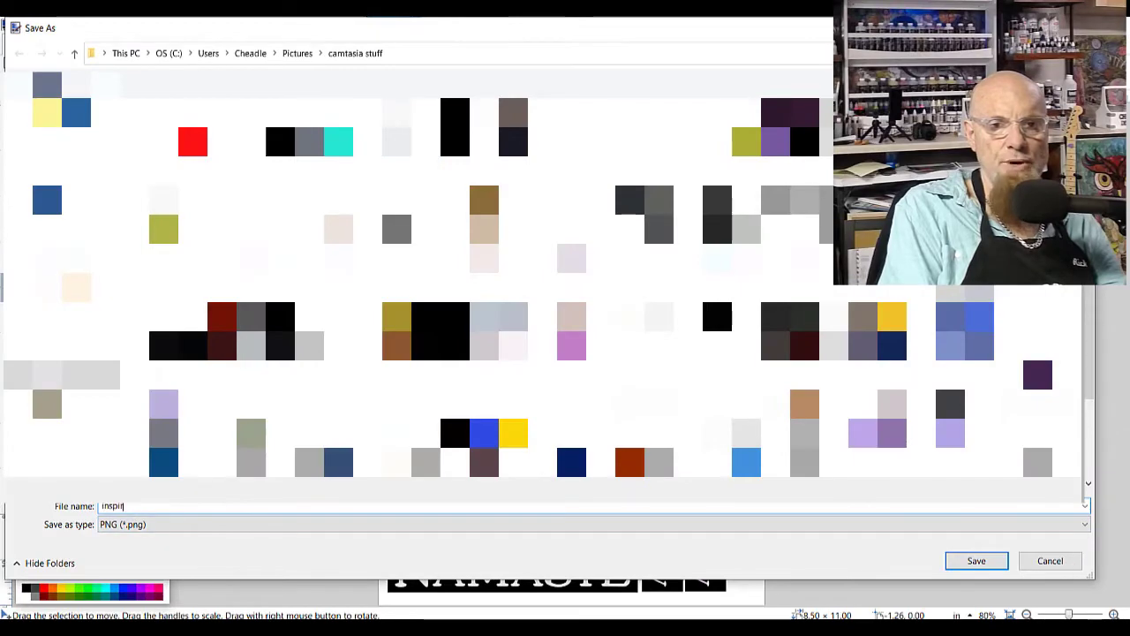
click(975, 560)
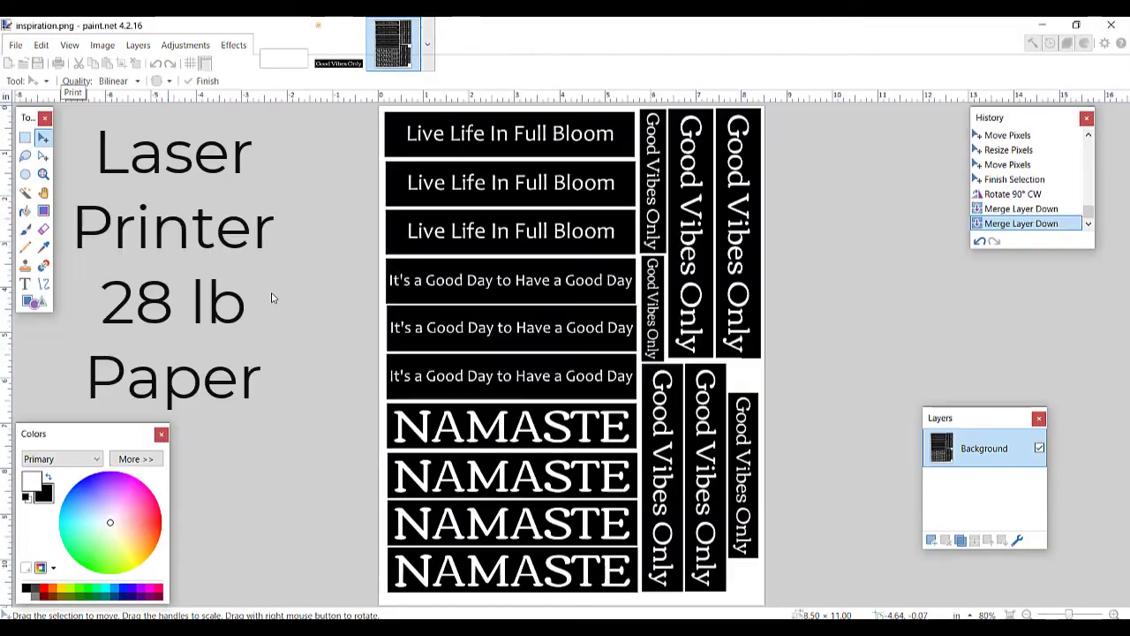